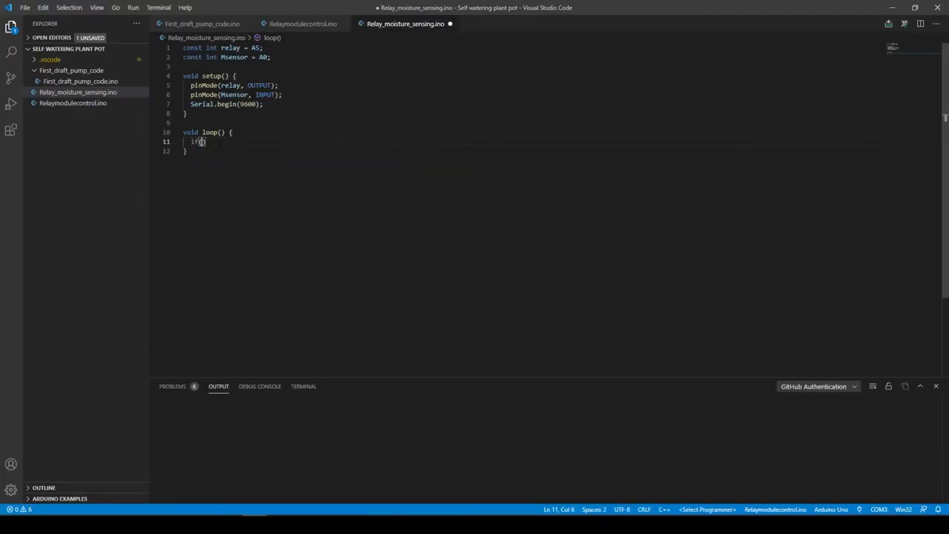
# - Write an if (Msensor < 120) block setting the relay HIGH with digitalWrite, followed by }else{
pyautogui.write('Msensor < 120){')
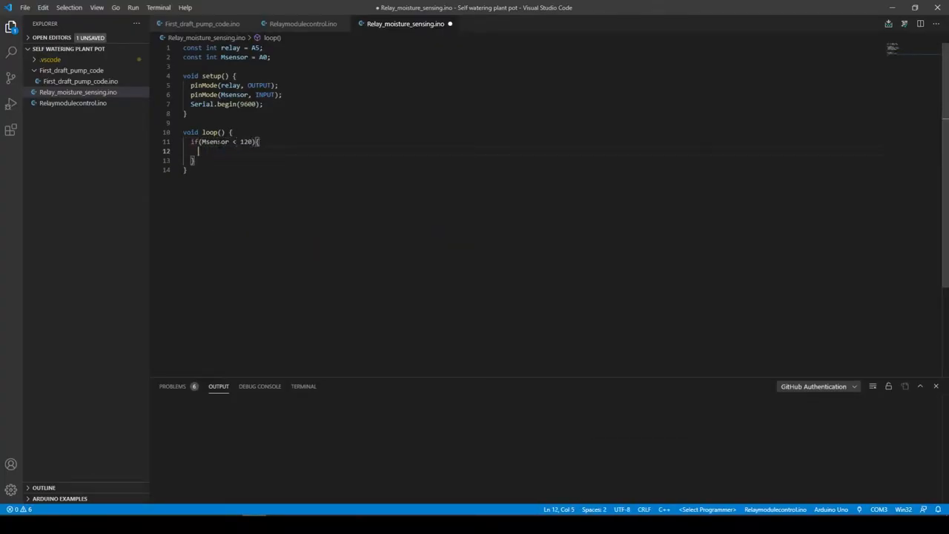
pyautogui.write('digitalWrite(relay,HIGH);')
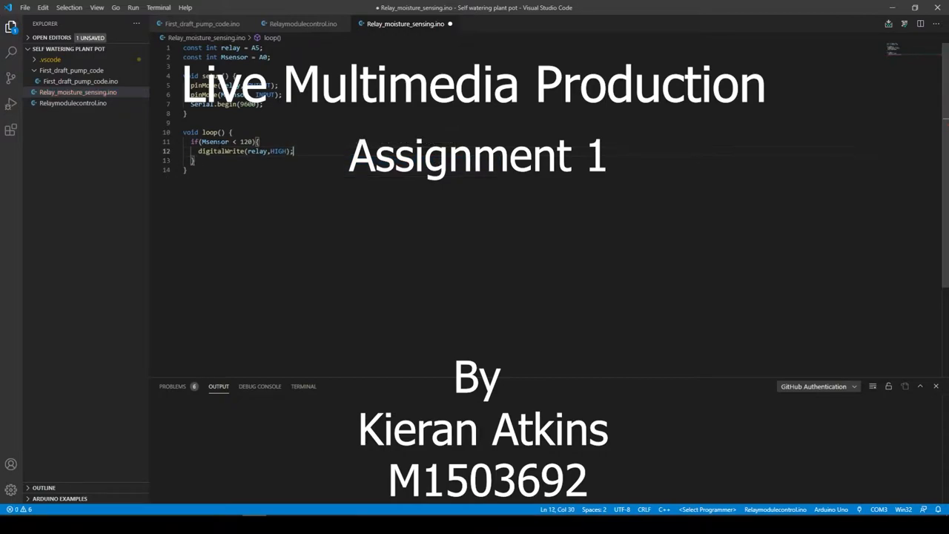
pyautogui.write('}else{')
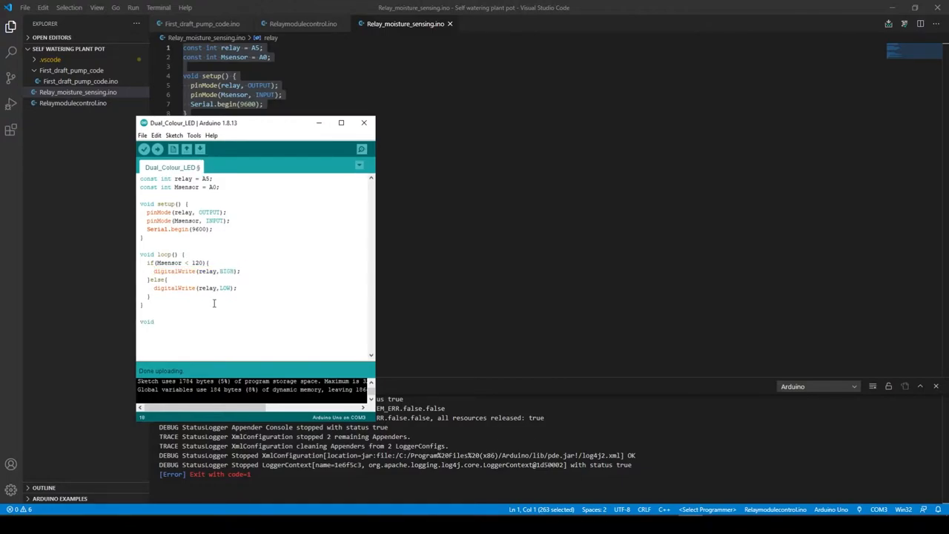
# - Define void relayOn(){ digitalWrite(relay, HIGH); } in the sketch
pyautogui.write('relayon')
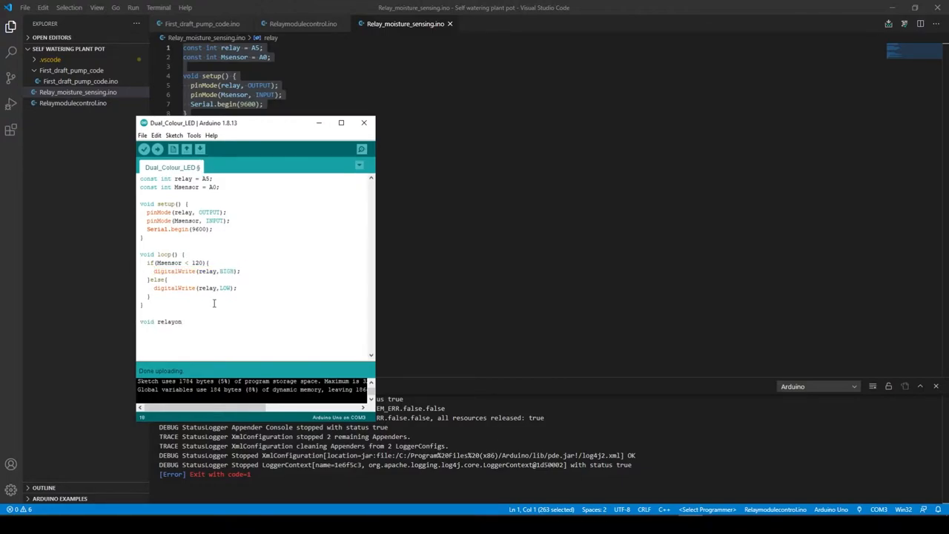
pyautogui.write('(){')
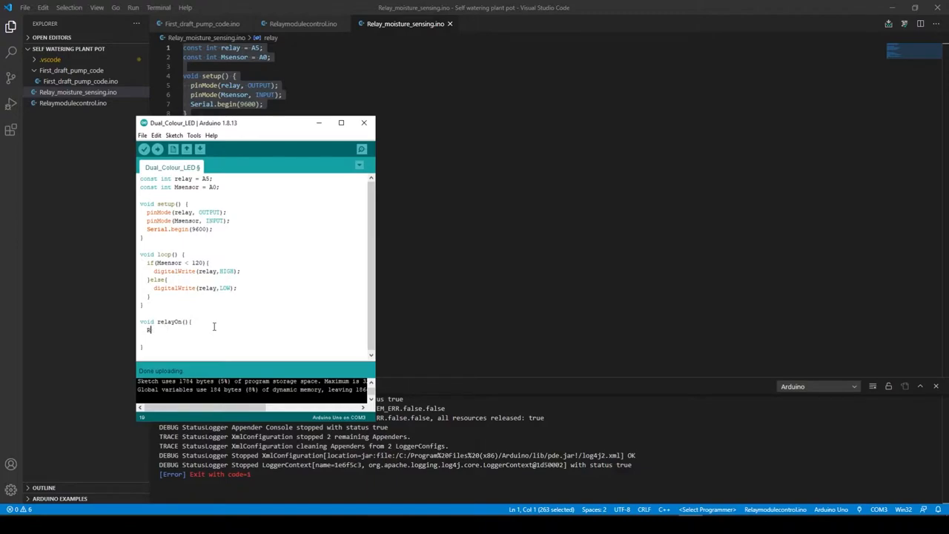
pyautogui.write('digitalWrite(relay')
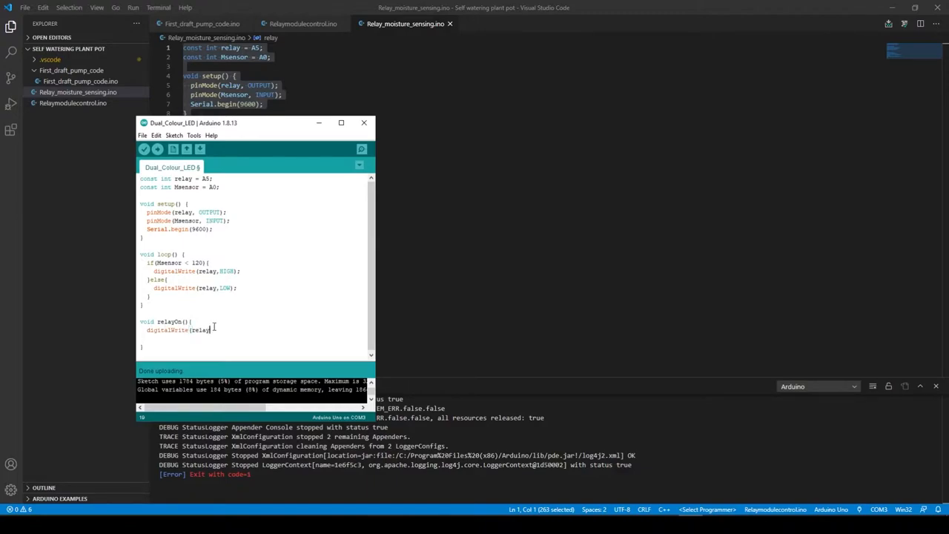
pyautogui.write(', HIGH);')
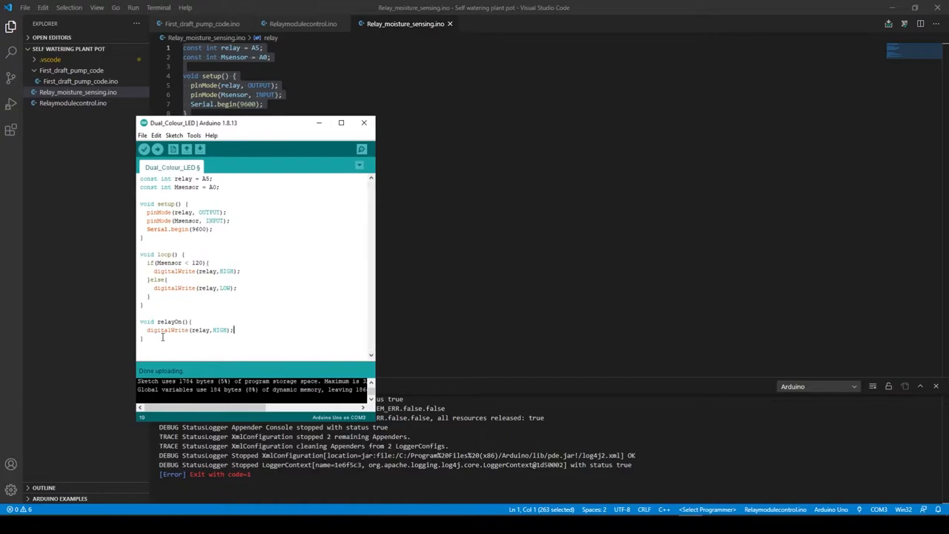
# - Begin a relayOff function with its digitalWrite call and start a const declaration
pyautogui.write('void relayOff()')
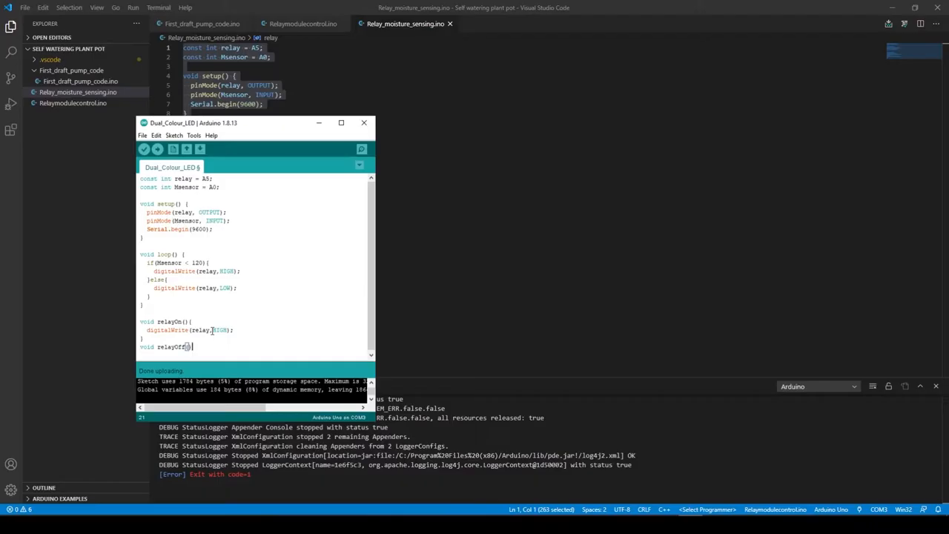
pyautogui.write('digitalWrite(d')
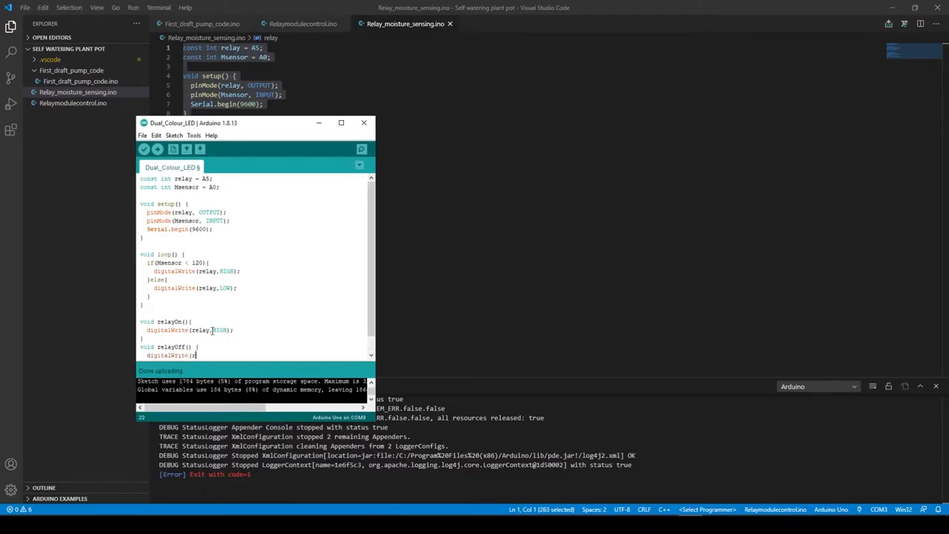
pyautogui.write('const boolean onn')
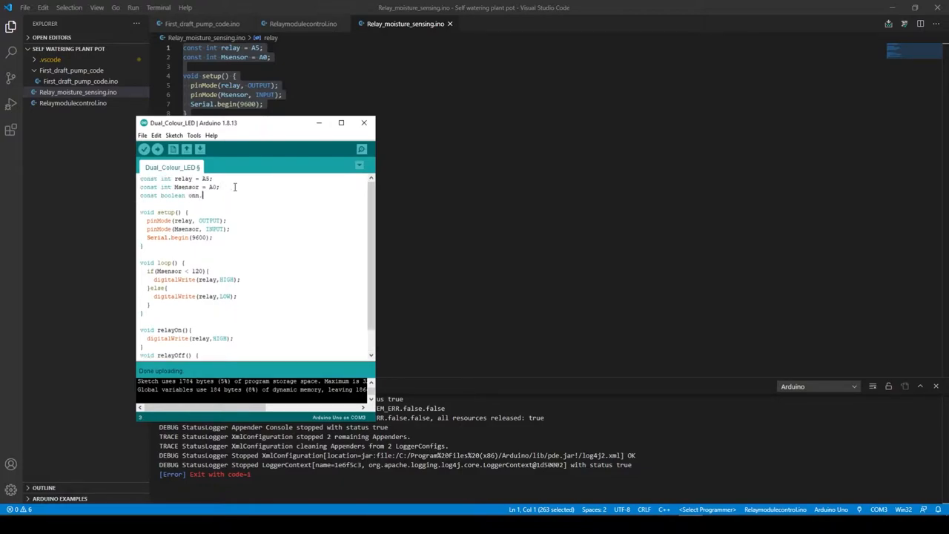
# - Add the sw switch logic so the loop calls relayOn(); based on the moisture reading
pyautogui.write('switc')
pyautogui.write('if (sw = 1) {')
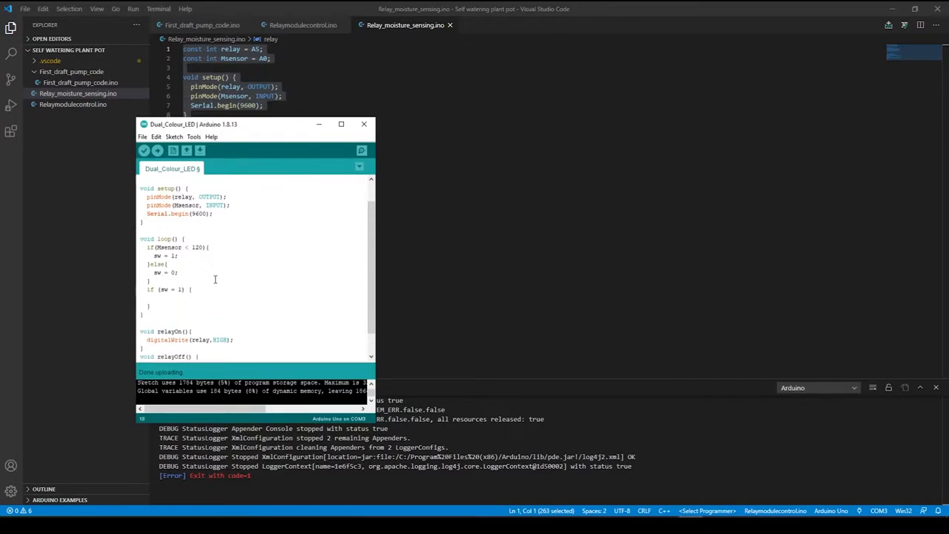
pyautogui.write('relayOn();')
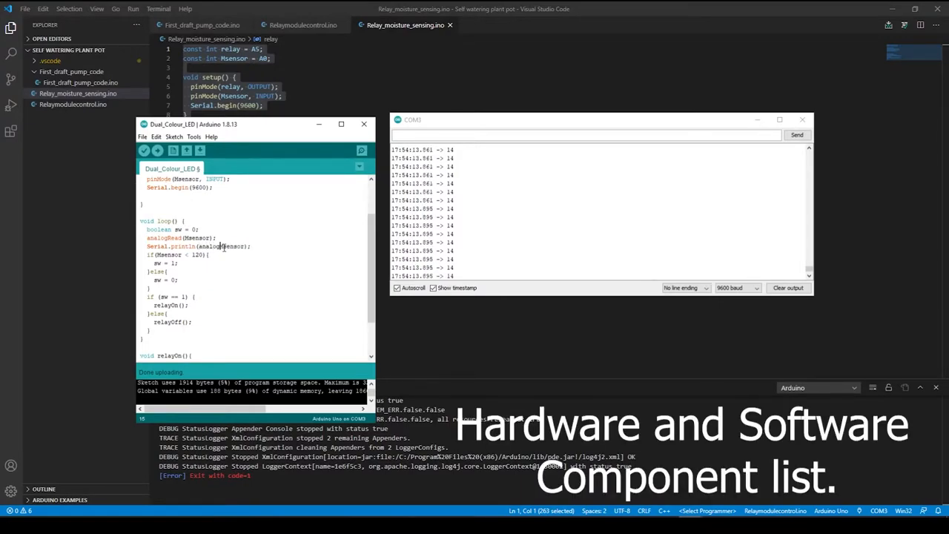
# - Upload the sketch, then change the moisture threshold in the condition to 170
pyautogui.click(157, 151)
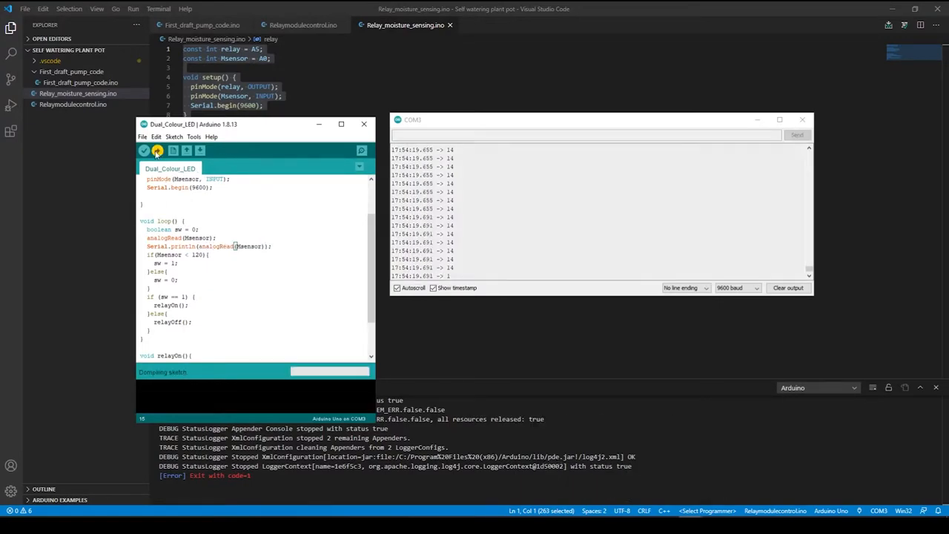
pyautogui.click(157, 151)
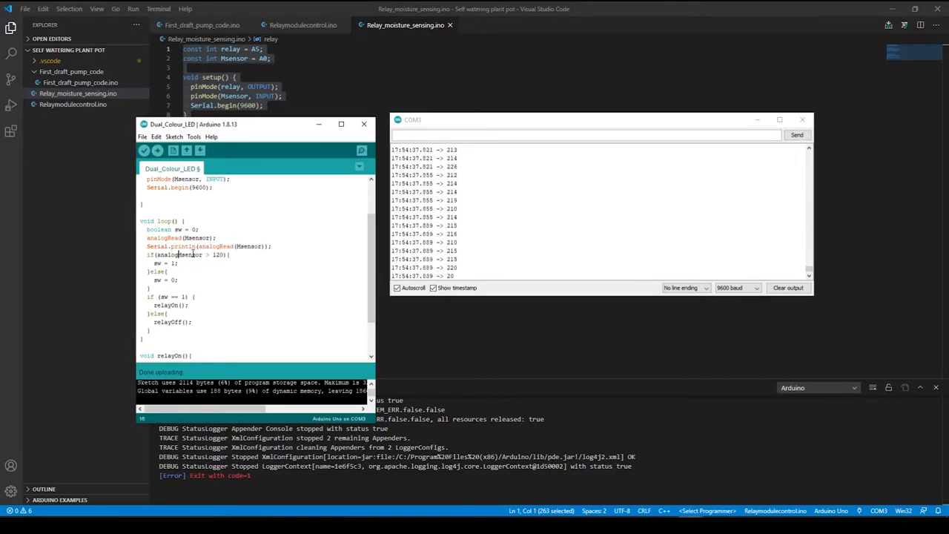
pyautogui.click(144, 151)
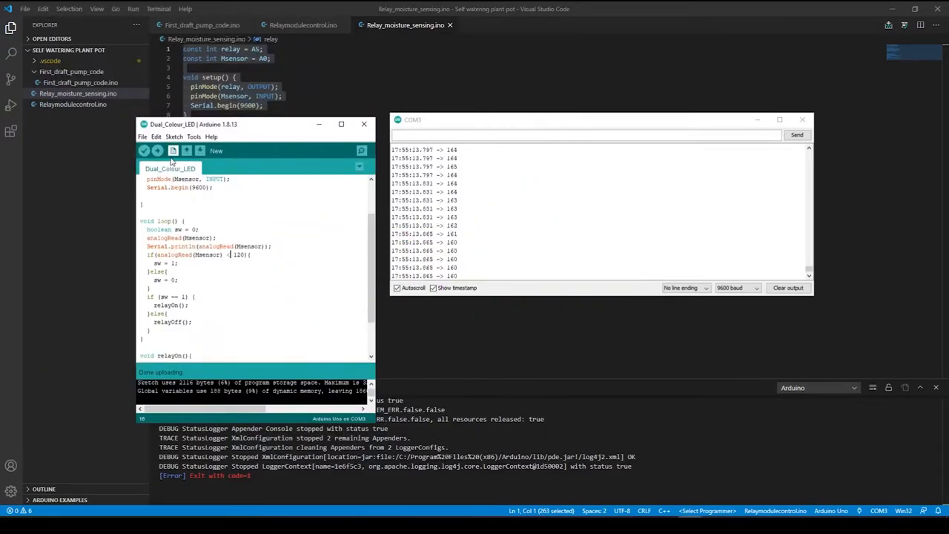
pyautogui.write('170')
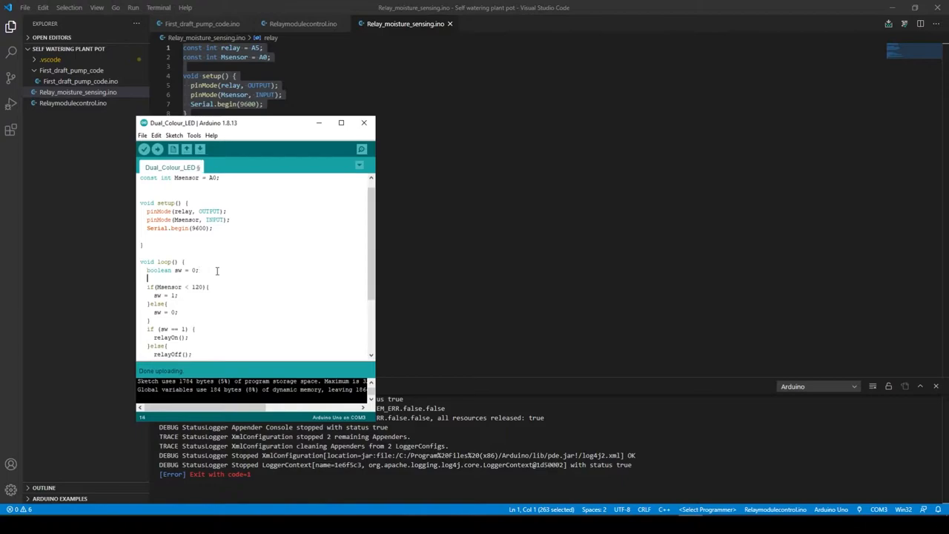
# - Add Serial.println of the moisture reading in loop() and upload to stream readings
pyautogui.write('print')
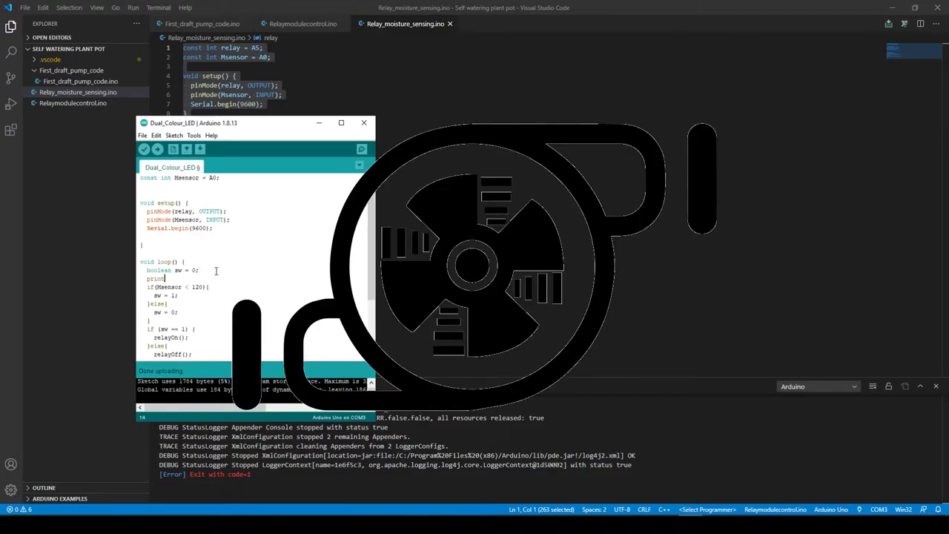
pyautogui.write('Serial.prin')
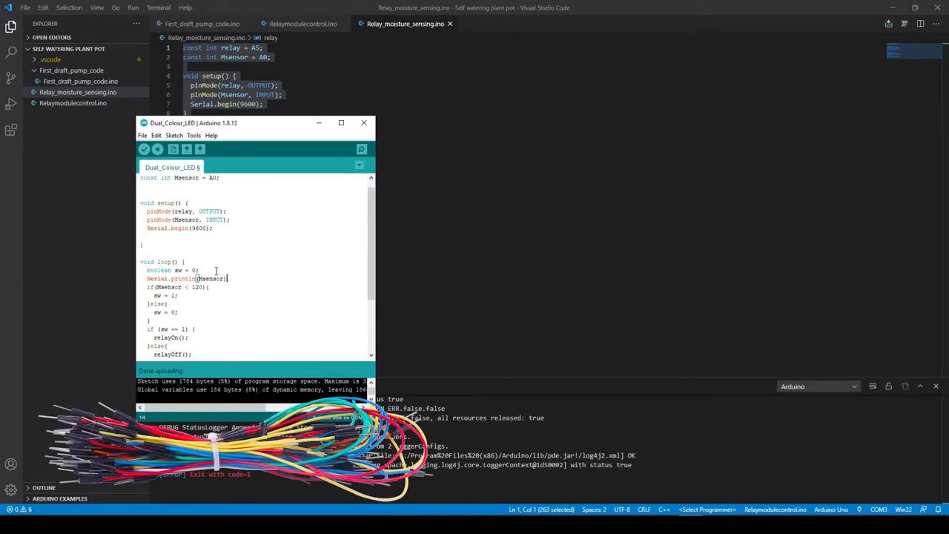
pyautogui.click(157, 148)
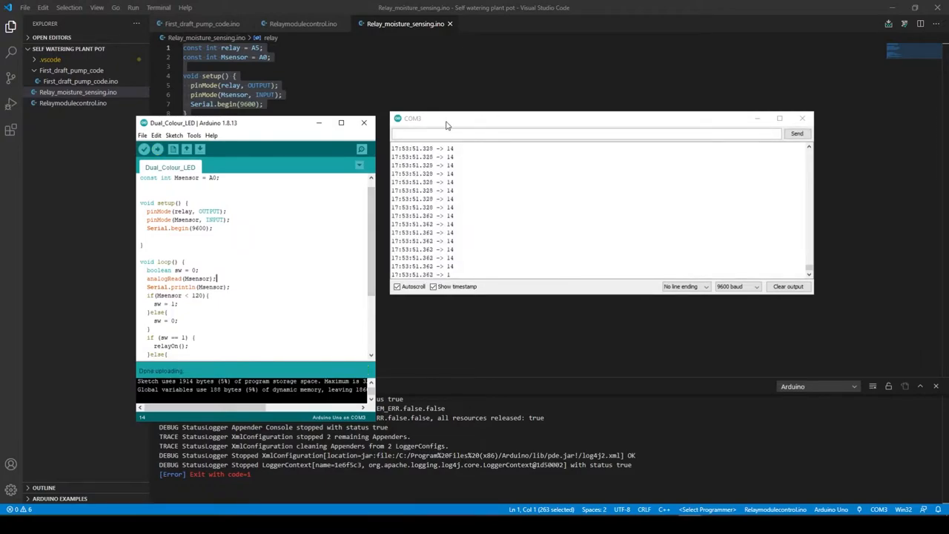
pyautogui.scroll(-3)
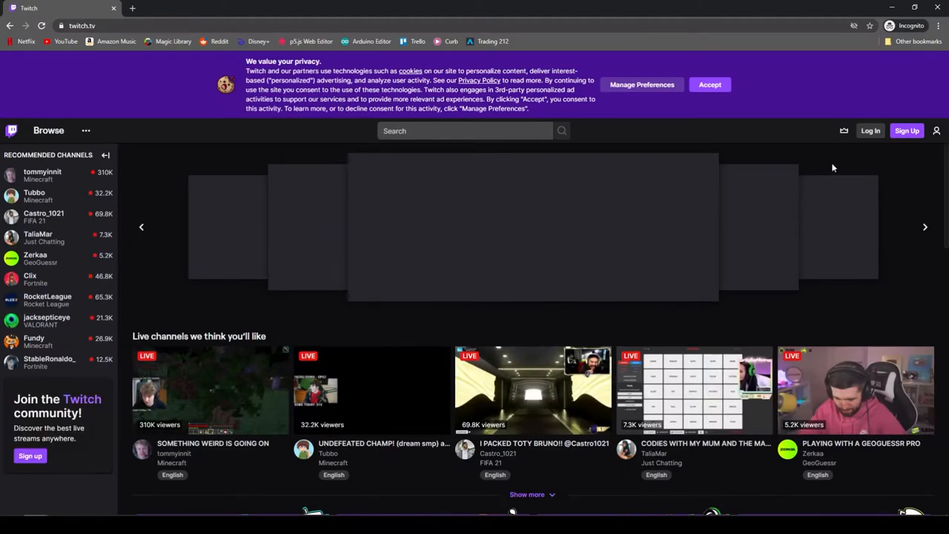
# - Reveal the primary stream key in the Creator Dashboard channel preferences, acknowledging the secrecy warning
pyautogui.click(908, 131)
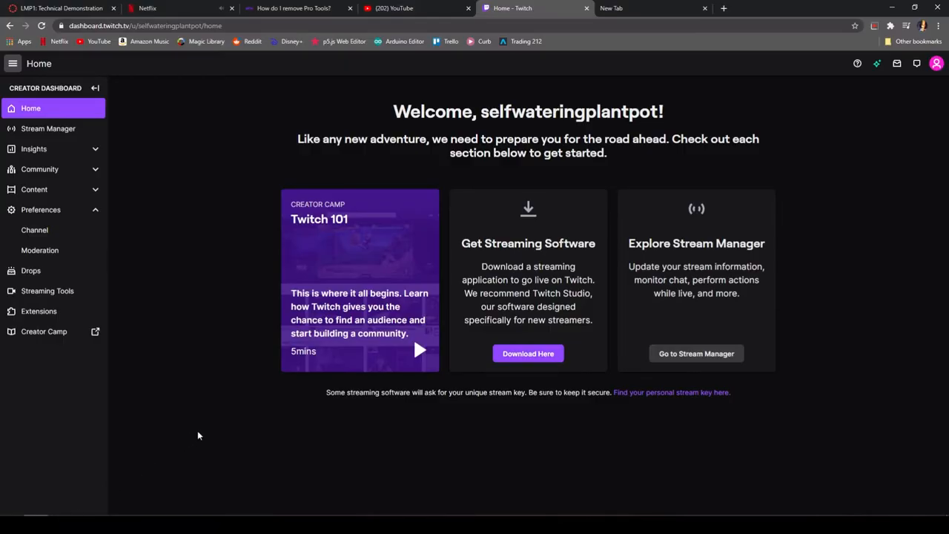
pyautogui.click(34, 229)
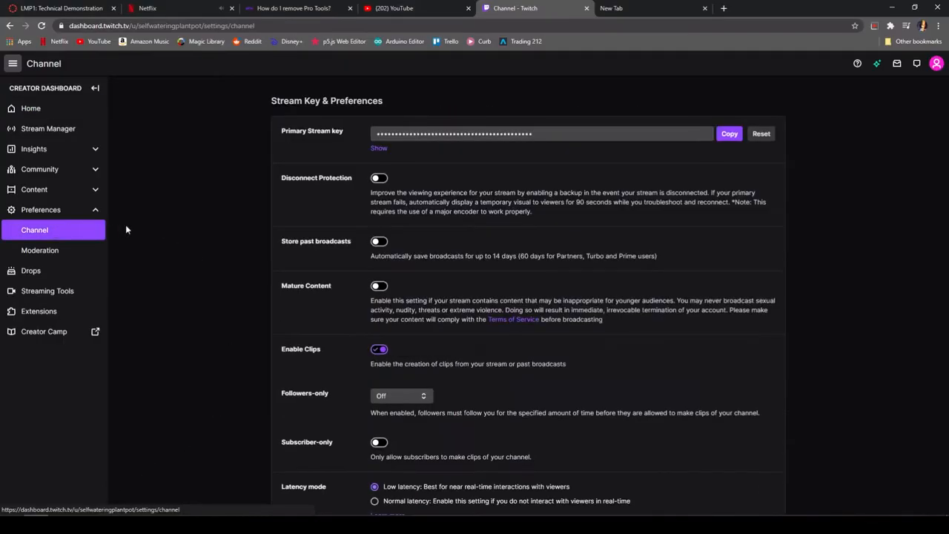
pyautogui.click(379, 149)
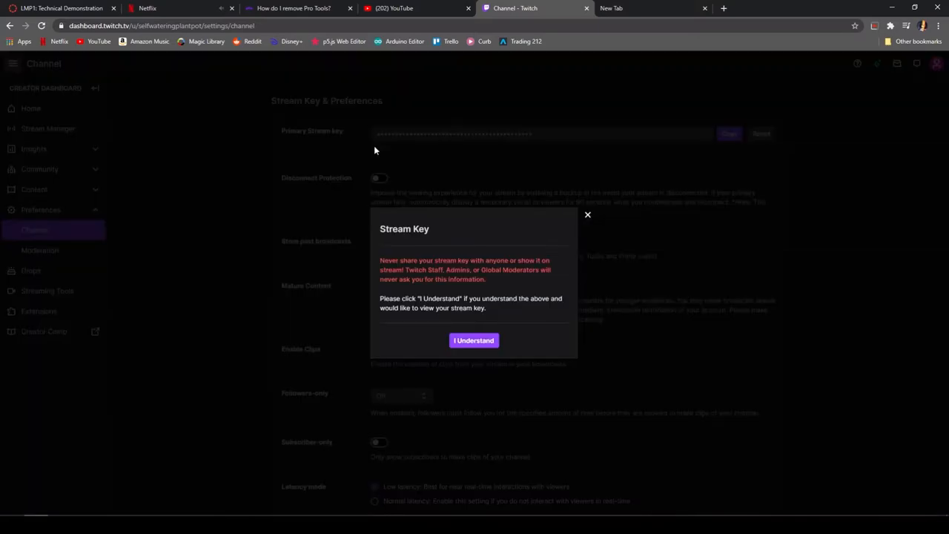
pyautogui.click(474, 340)
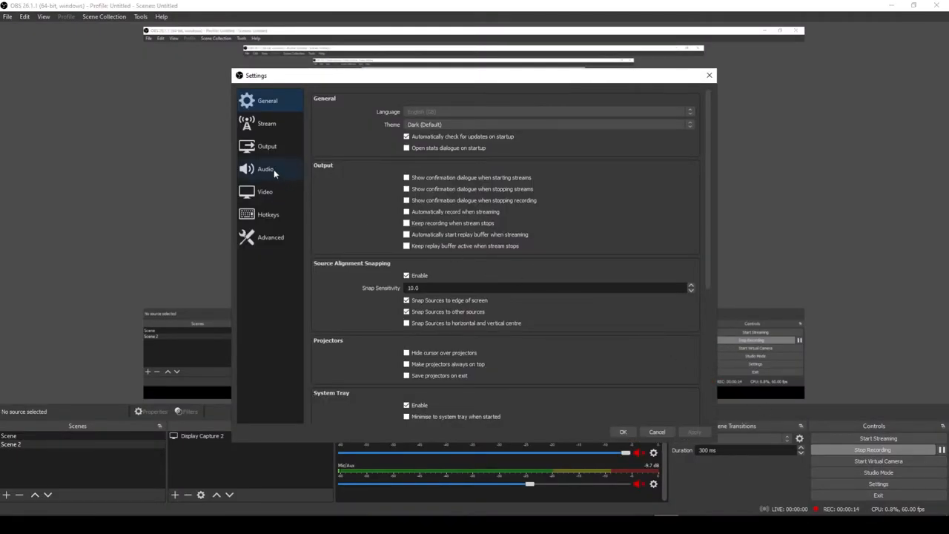
# - Review the Output settings, then the Stream settings with Twitch, a London server and the stream key
pyautogui.click(267, 147)
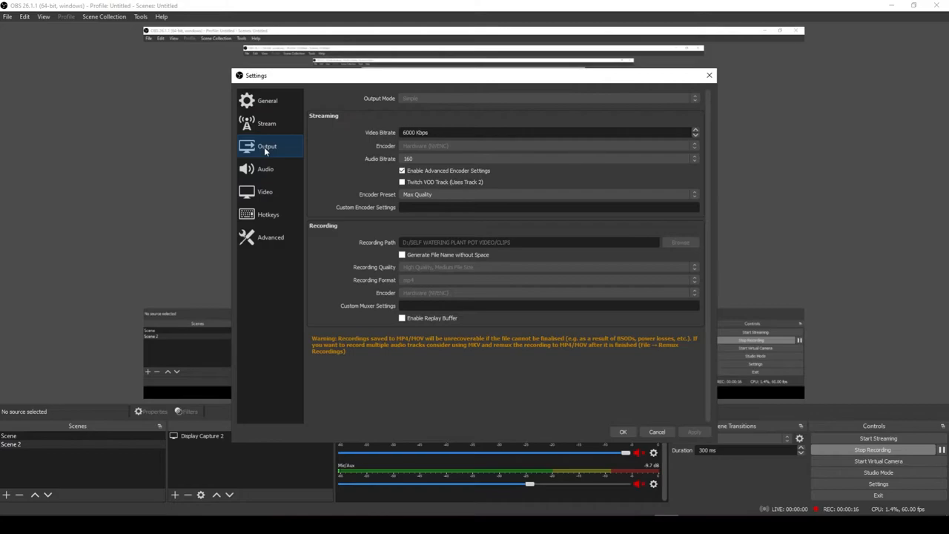
pyautogui.click(267, 123)
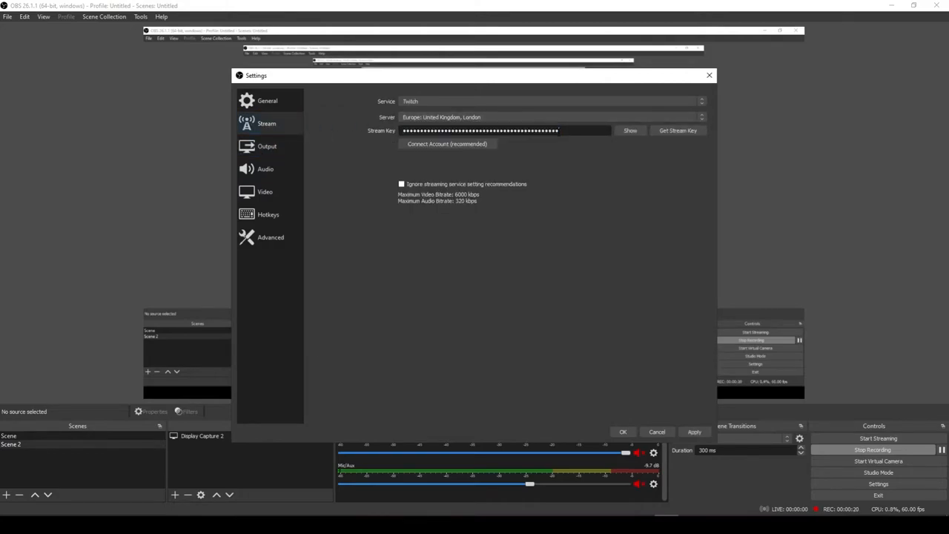
pyautogui.moveTo(534, 172)
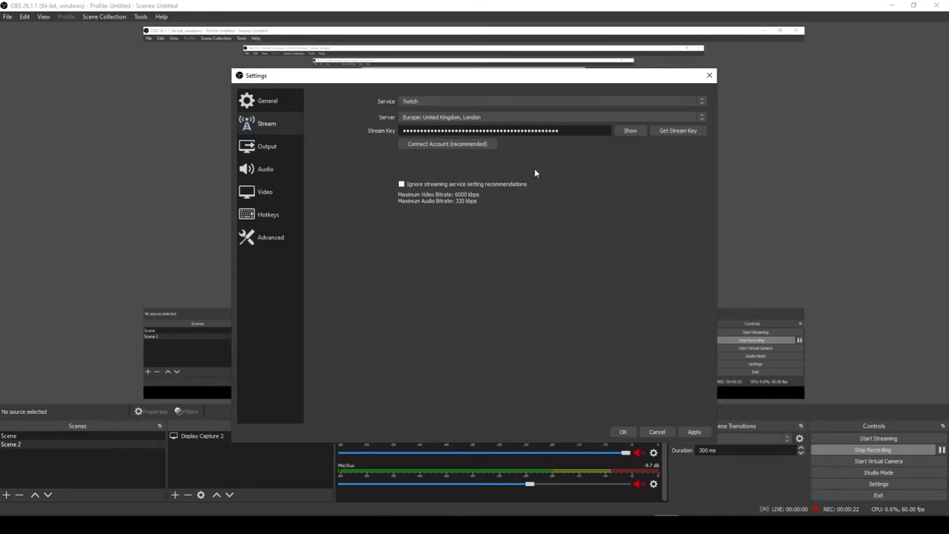
pyautogui.moveTo(677, 131)
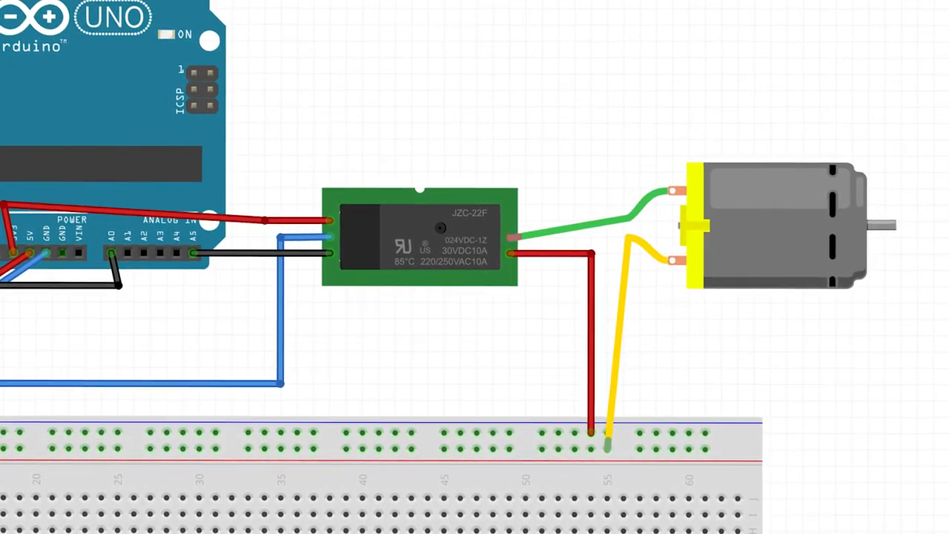
pyautogui.scroll(-3)
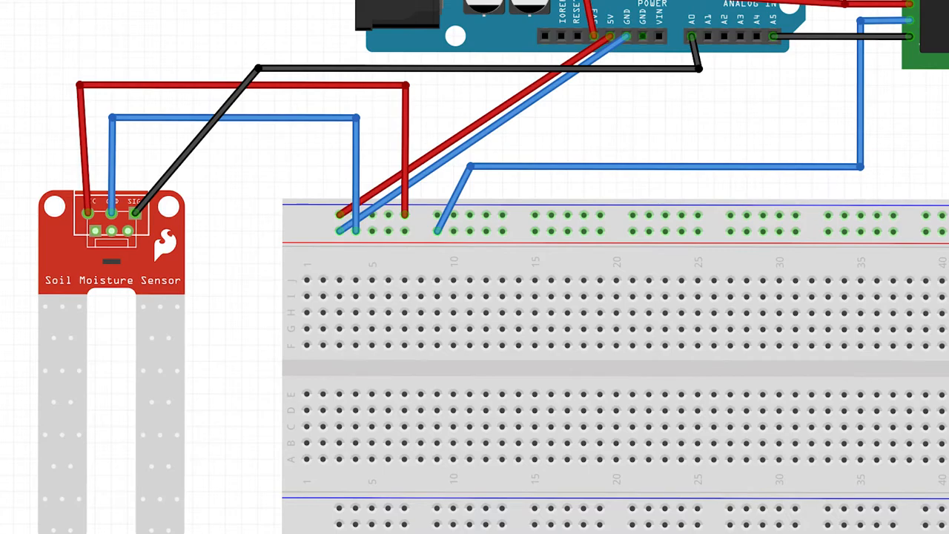
pyautogui.click(86, 213)
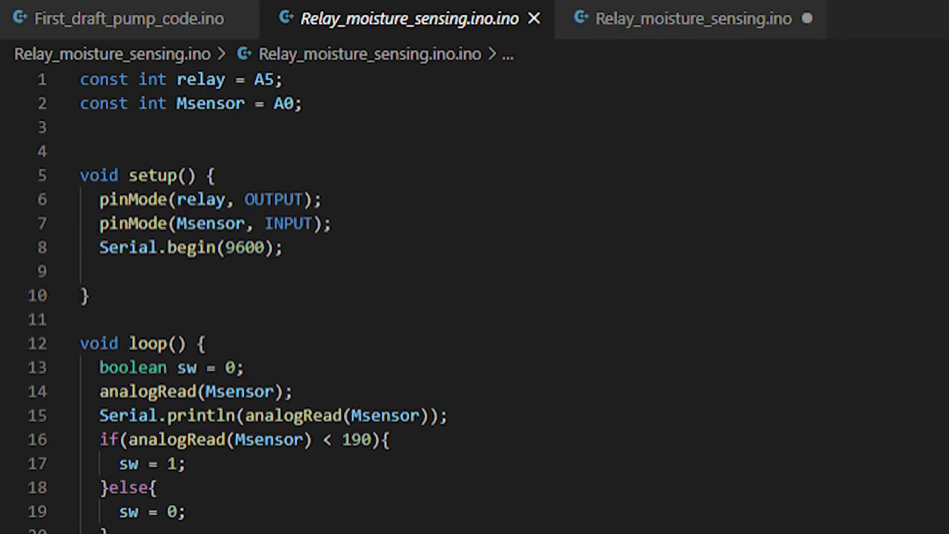
# - Scroll down the sketch to the relayOn and relayOff functions writing the relay HIGH and LOW
pyautogui.scroll(-3)
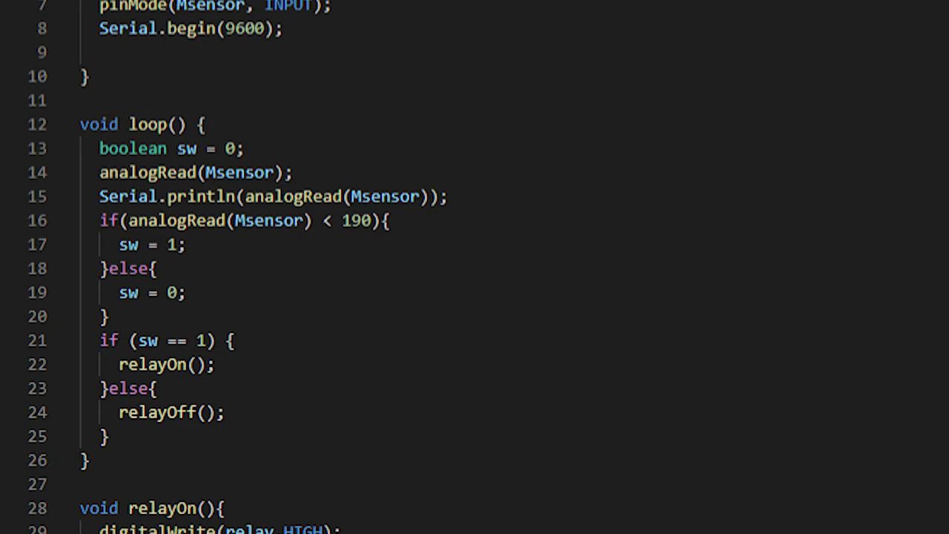
pyautogui.scroll(-3)
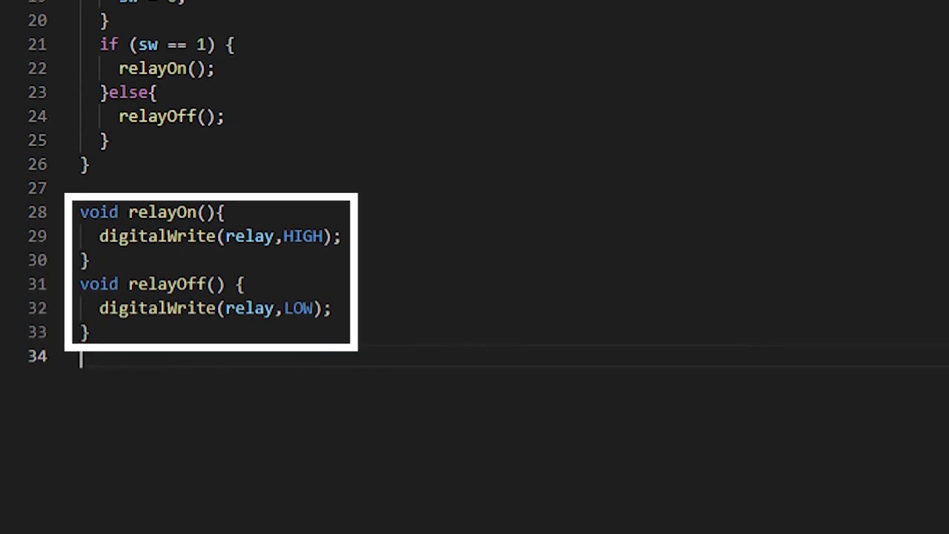